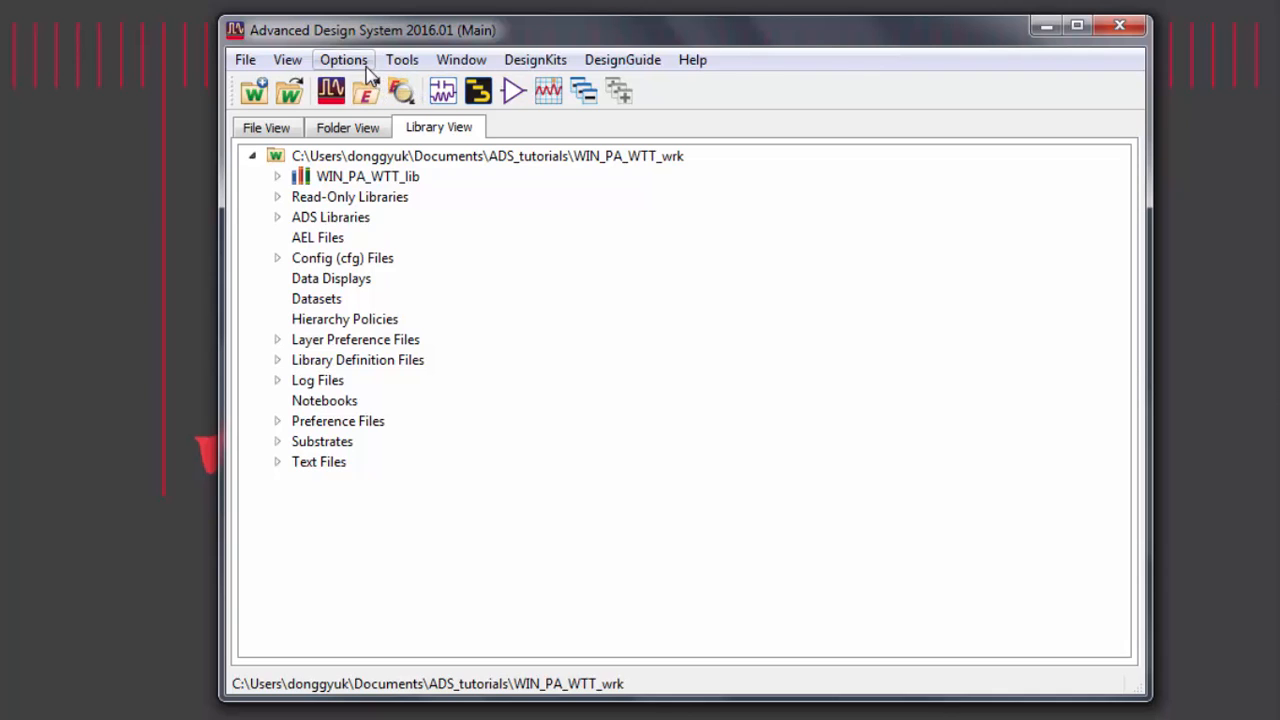
Show the Technology Setup Layers table for WIN_PA_WTT_lib via Options > Technology
left_click(344, 60)
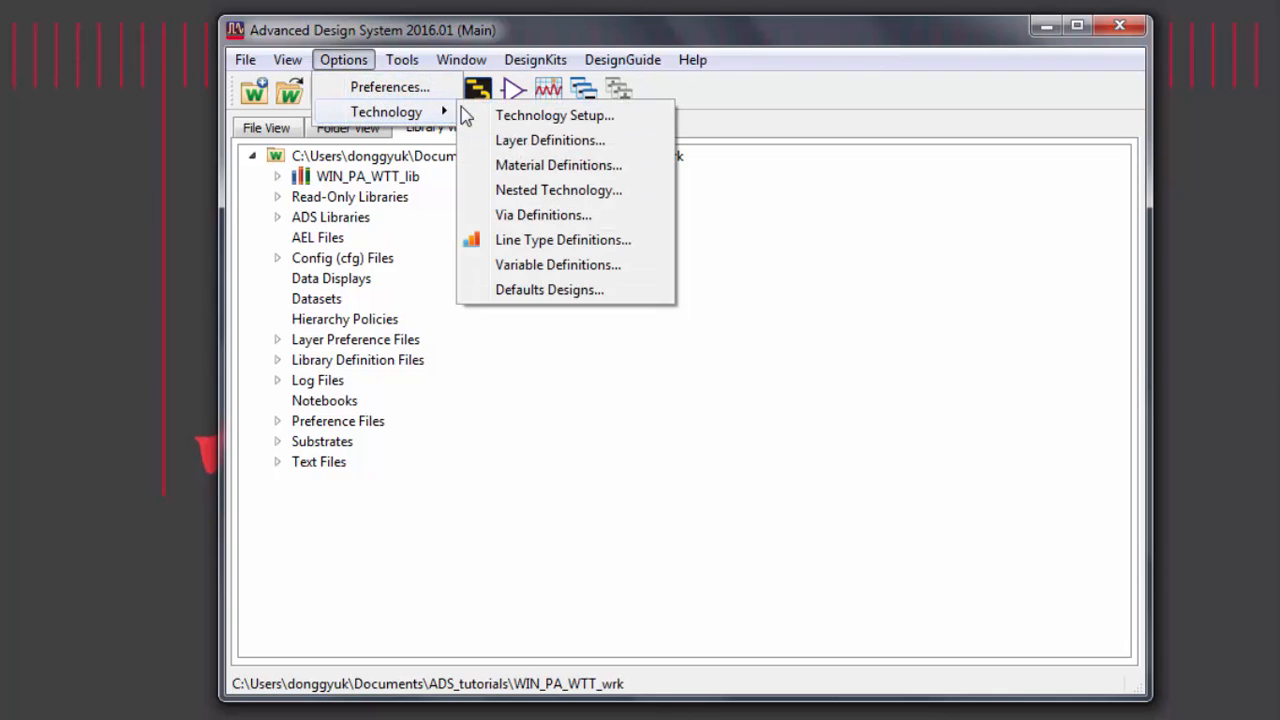
left_click(554, 114)
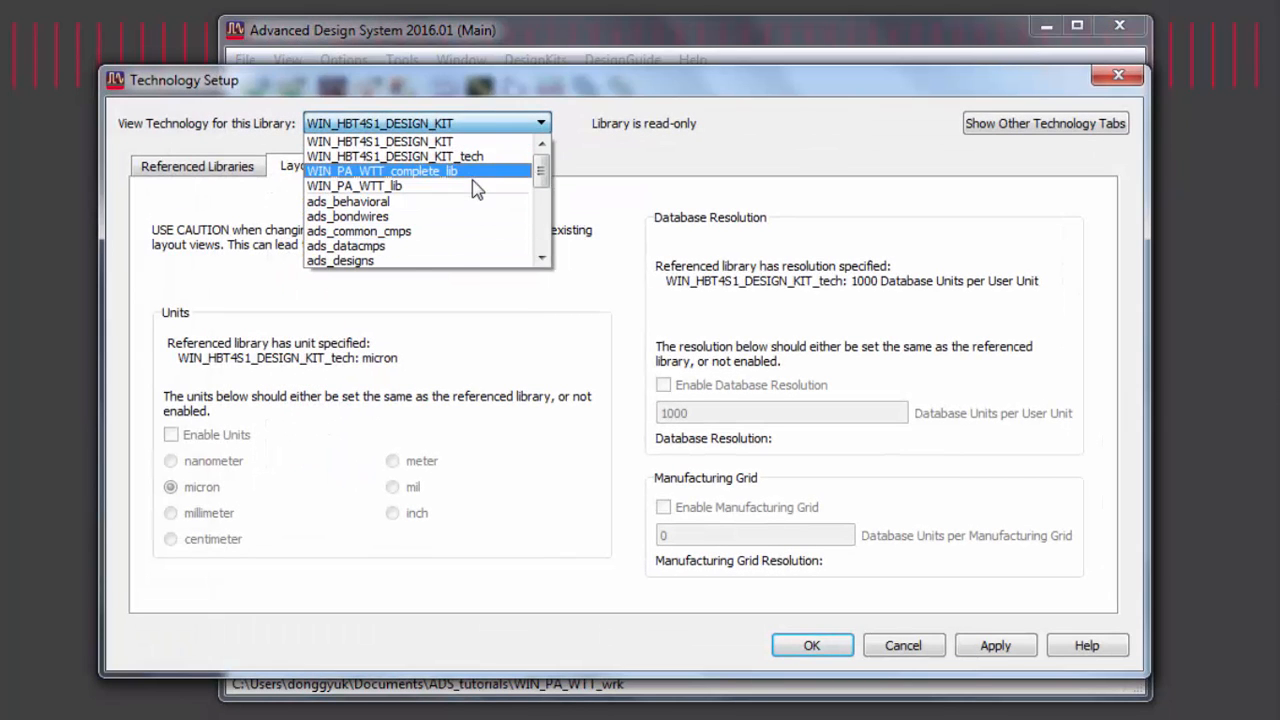
left_click(352, 184)
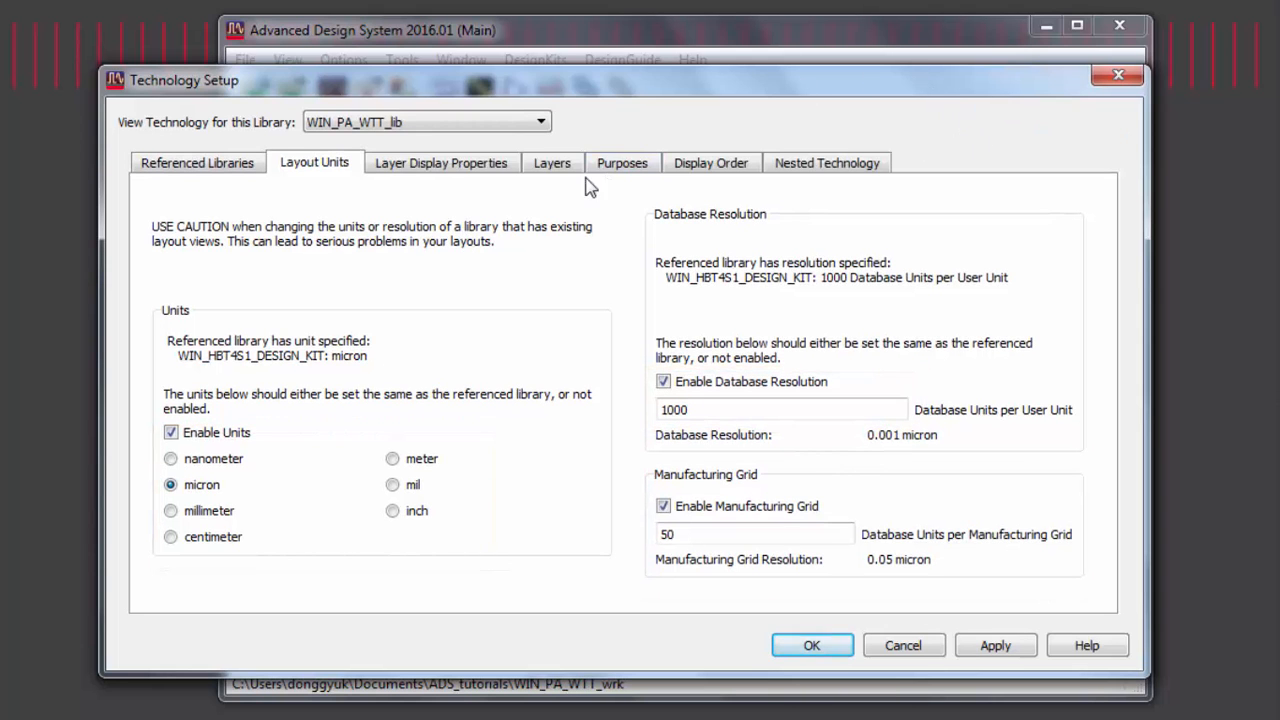
left_click(552, 162)
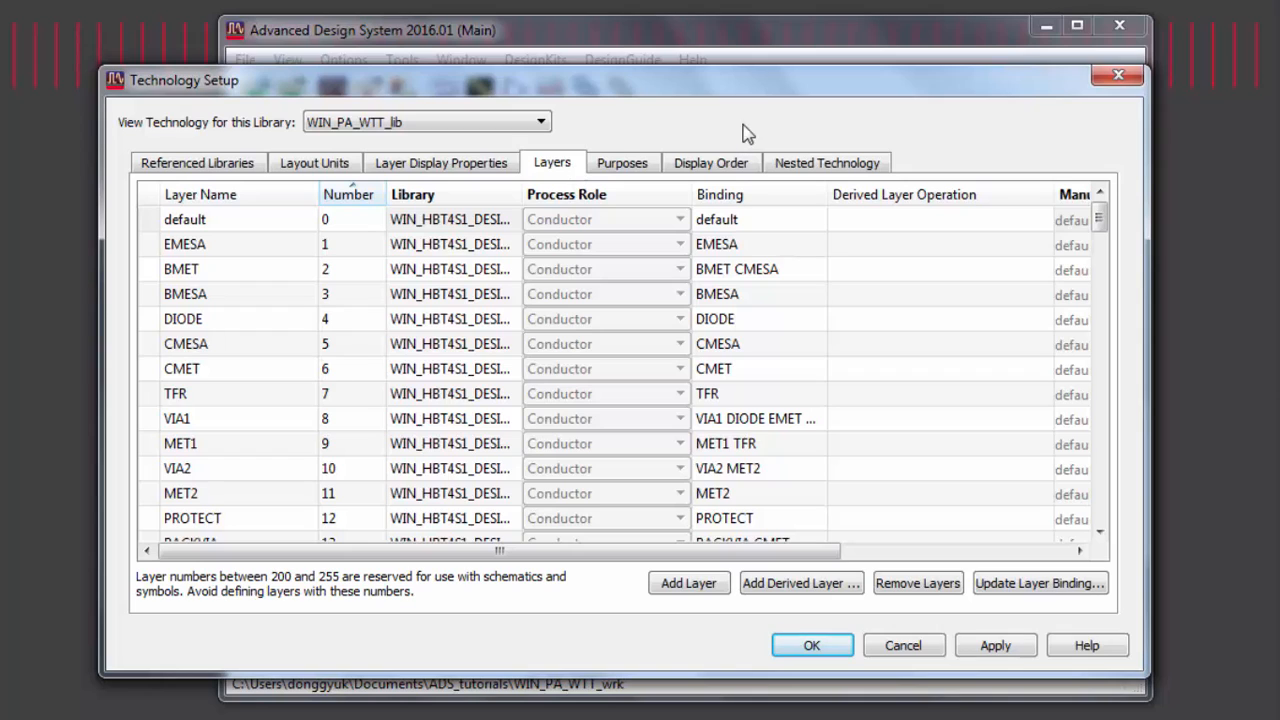